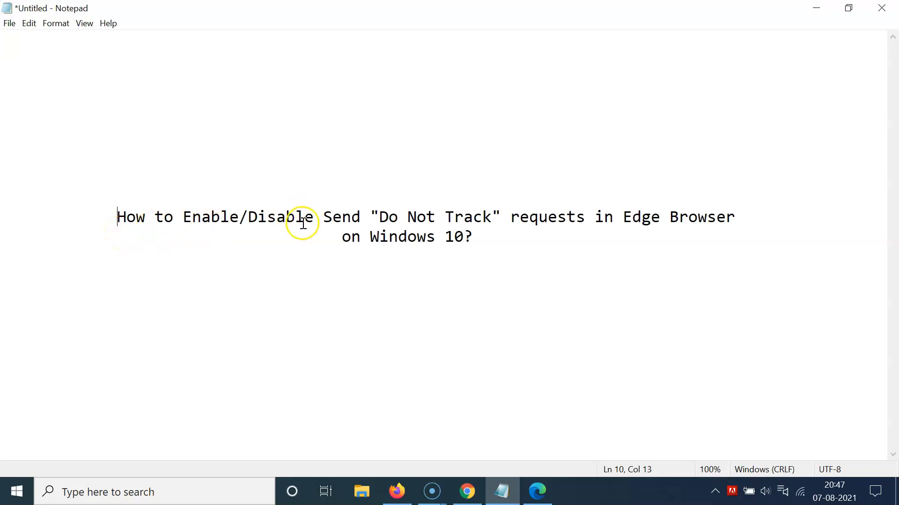
mouse_move(538, 222)
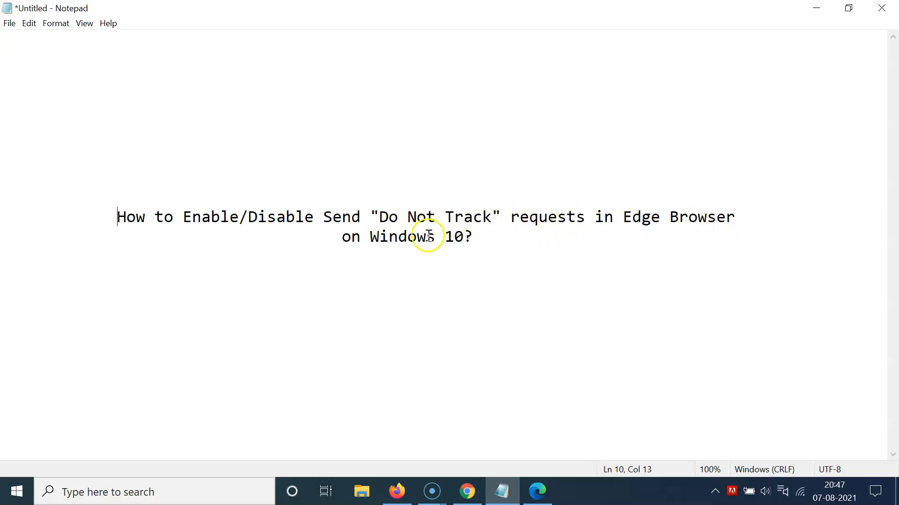
mouse_move(495, 233)
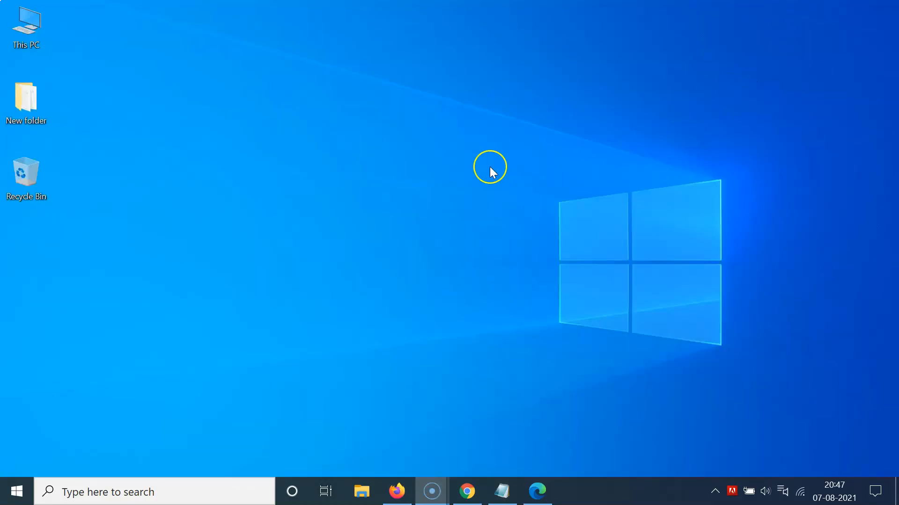
- Launch Edge and go to its Settings page via the three-dot menu
left_click(537, 491)
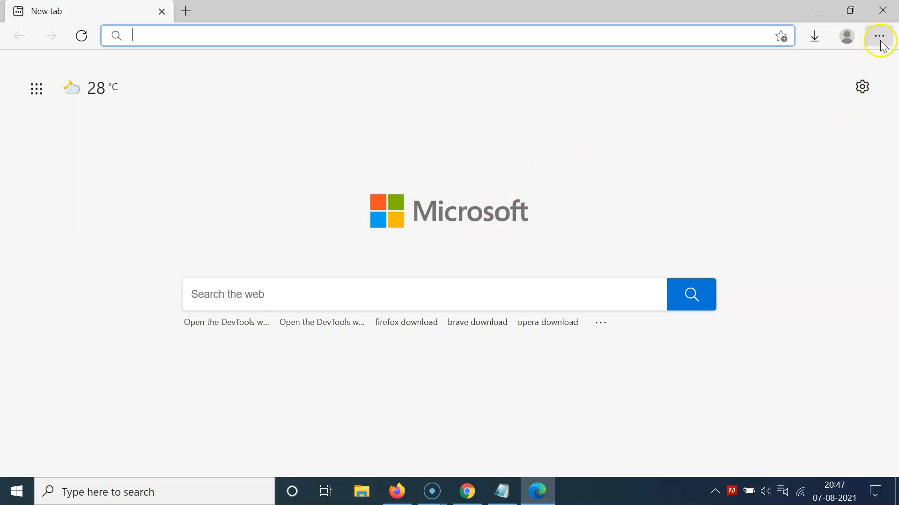
left_click(878, 35)
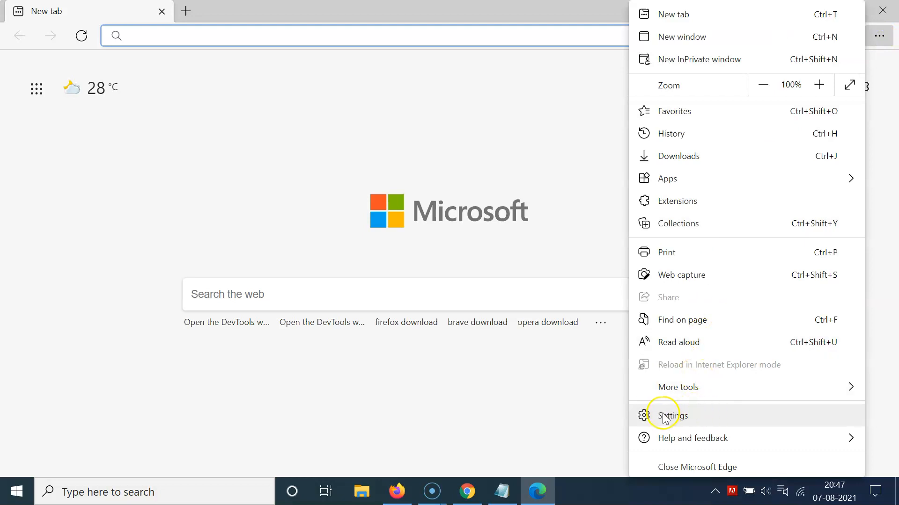
left_click(672, 416)
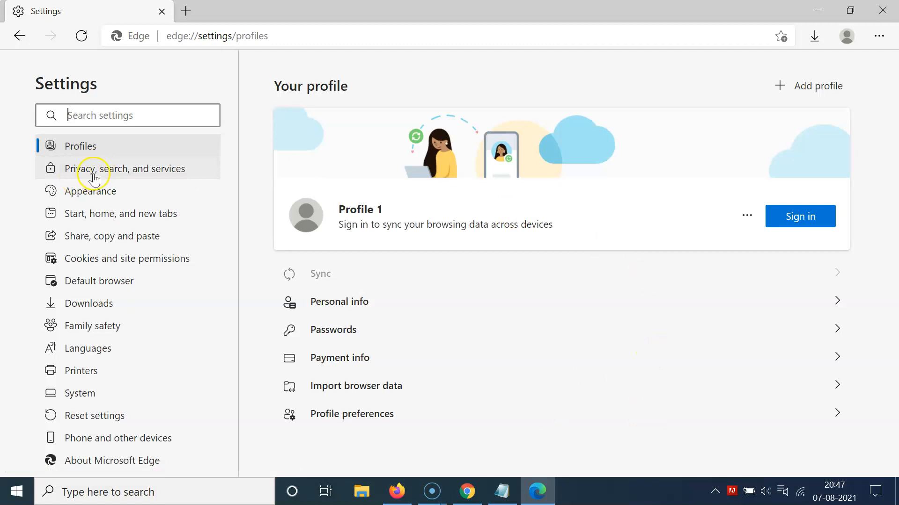
mouse_move(156, 177)
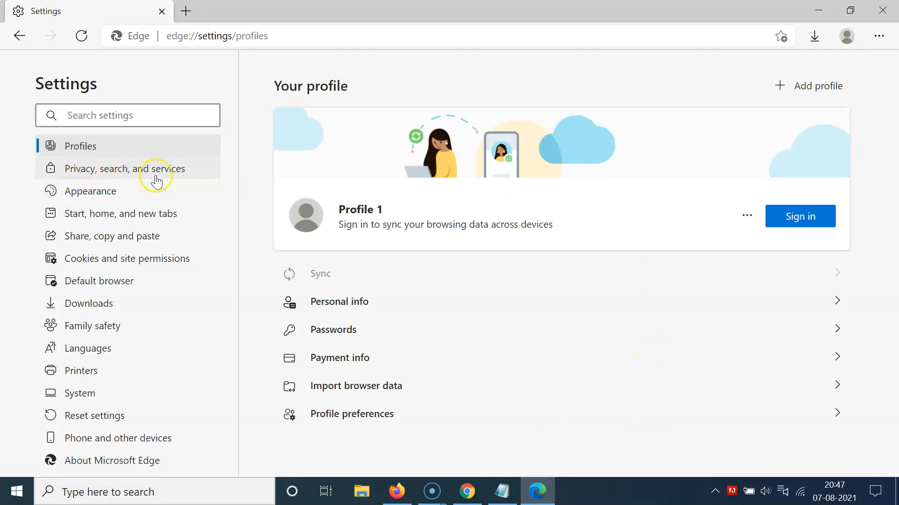
mouse_move(151, 283)
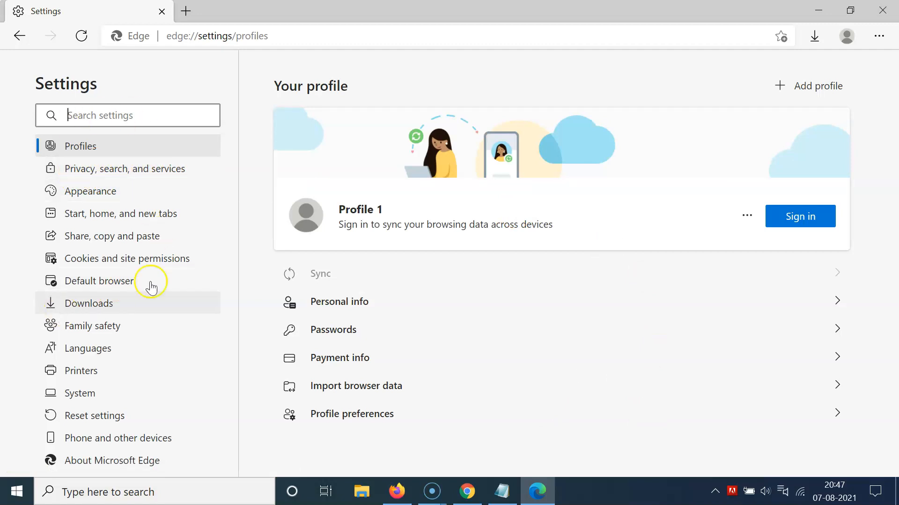
- Show 'Privacy, search, and services' and scroll to the Privacy group with Do Not Track off
left_click(124, 169)
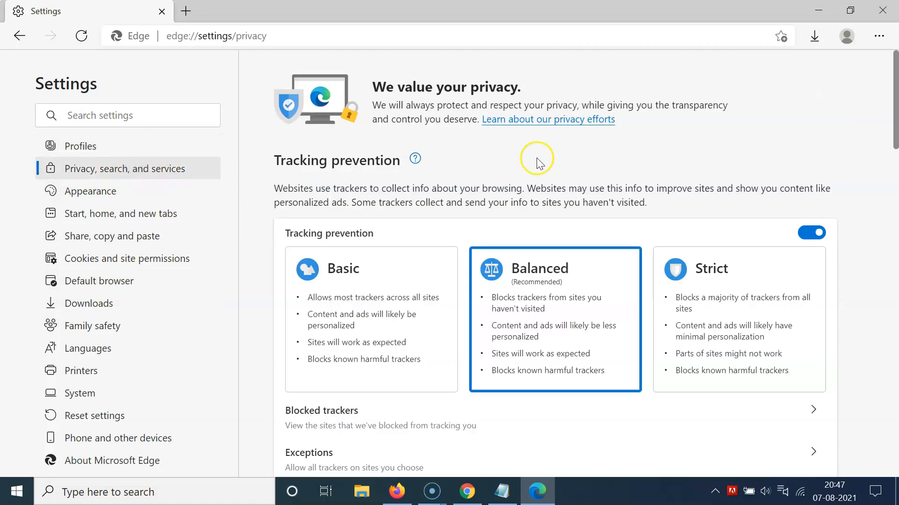
scroll("down", 3)
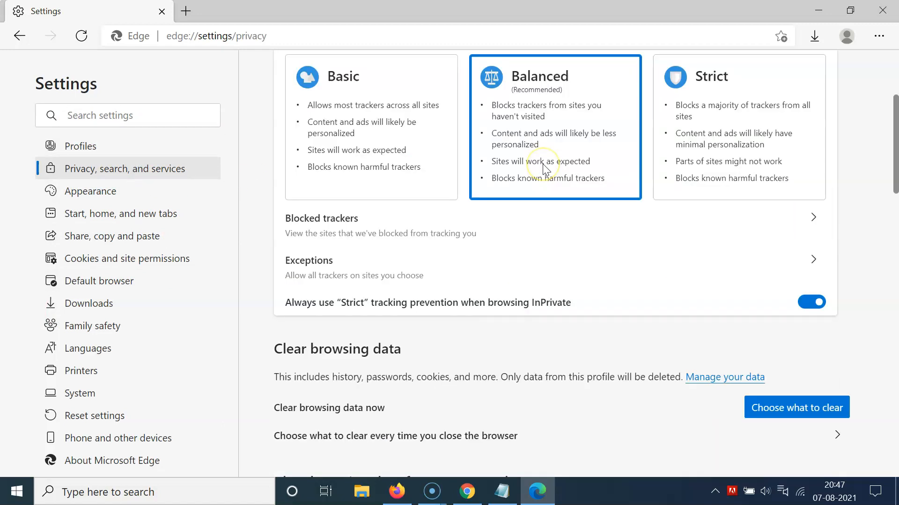
scroll("down", 3)
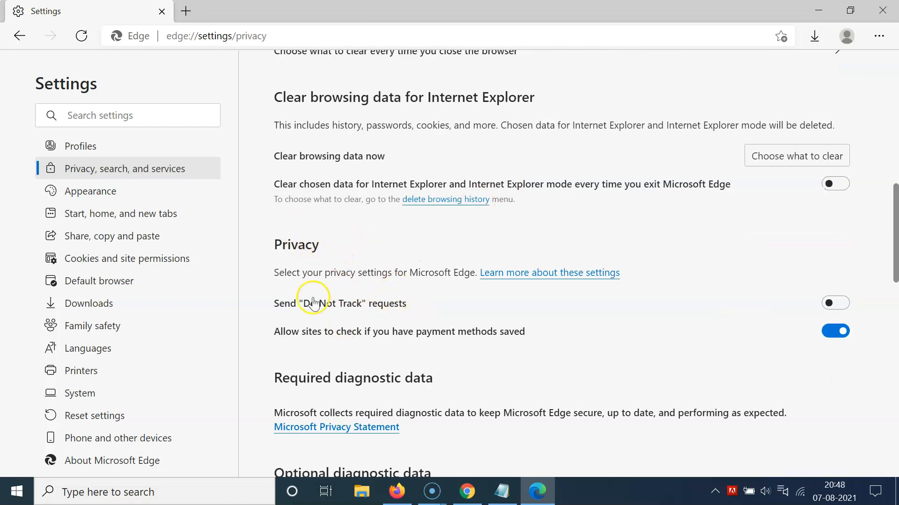
mouse_move(292, 314)
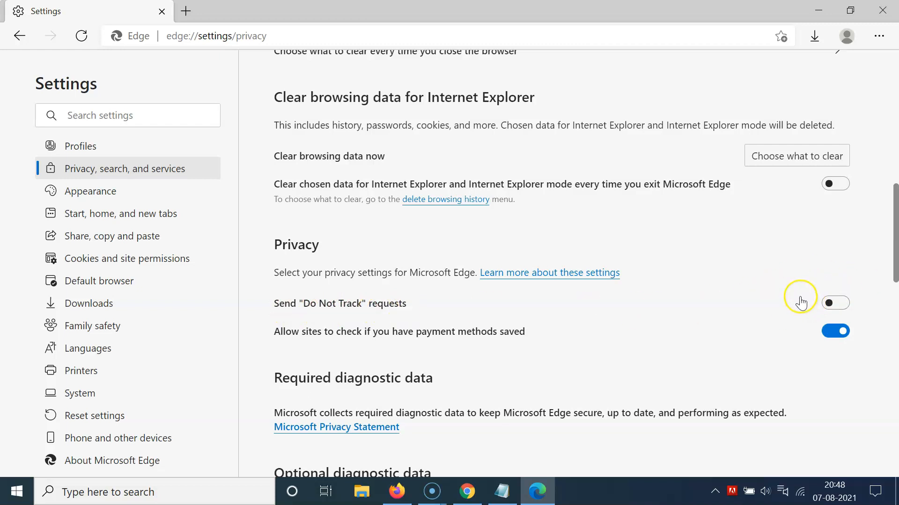
mouse_move(815, 314)
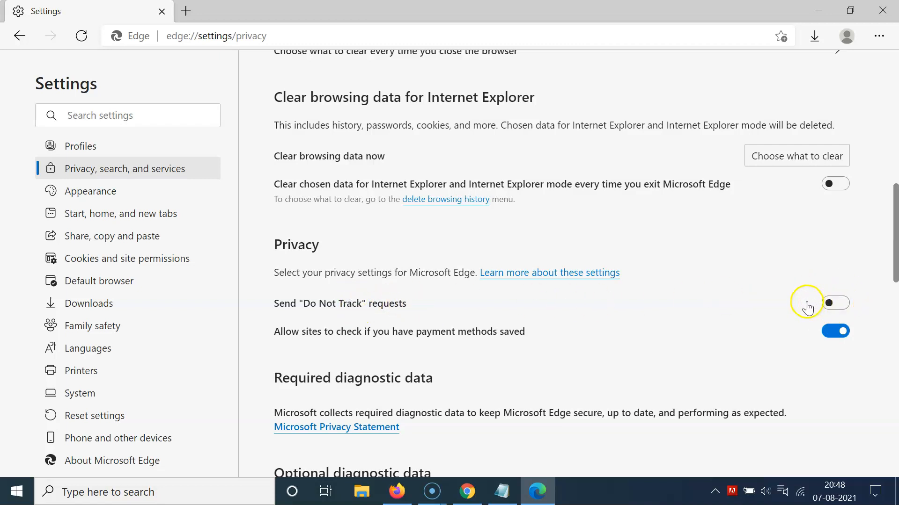
mouse_move(419, 301)
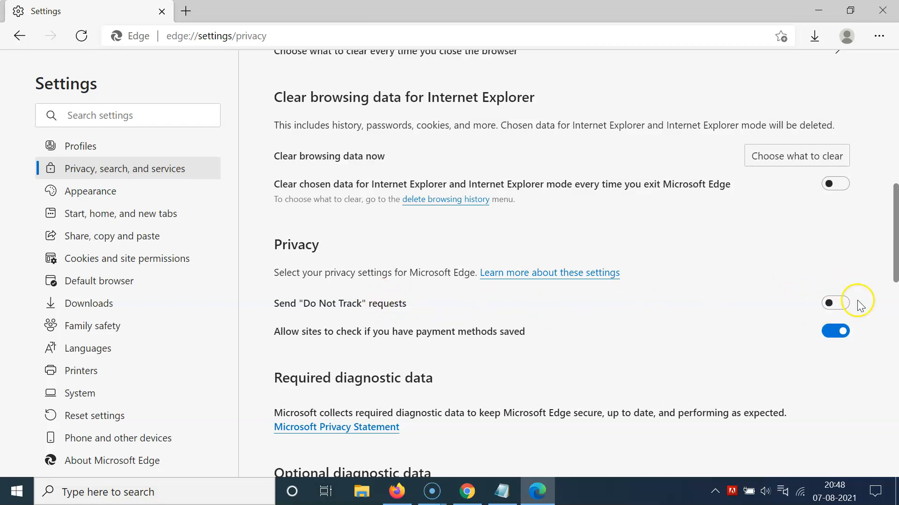
- Switch on Send "Do Not Track" requests so the confirmation dialog appears
left_click(835, 303)
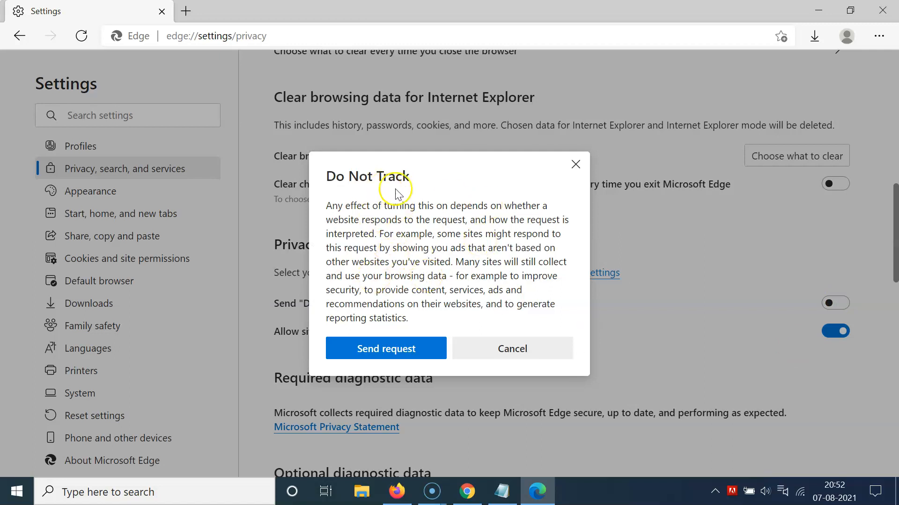
mouse_move(352, 209)
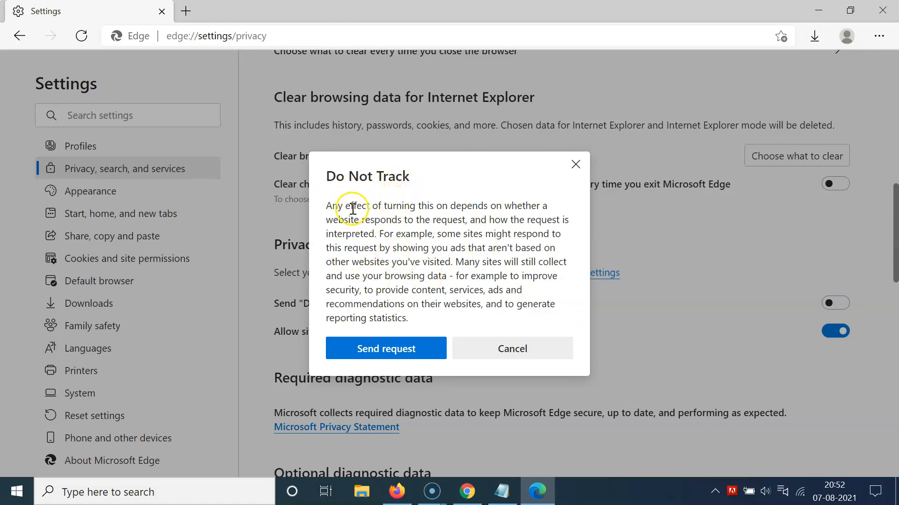
mouse_move(372, 260)
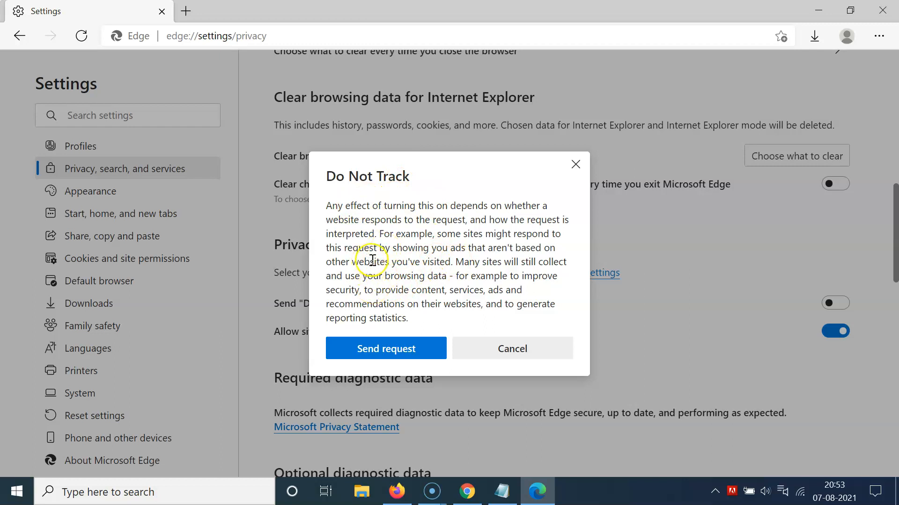
mouse_move(436, 215)
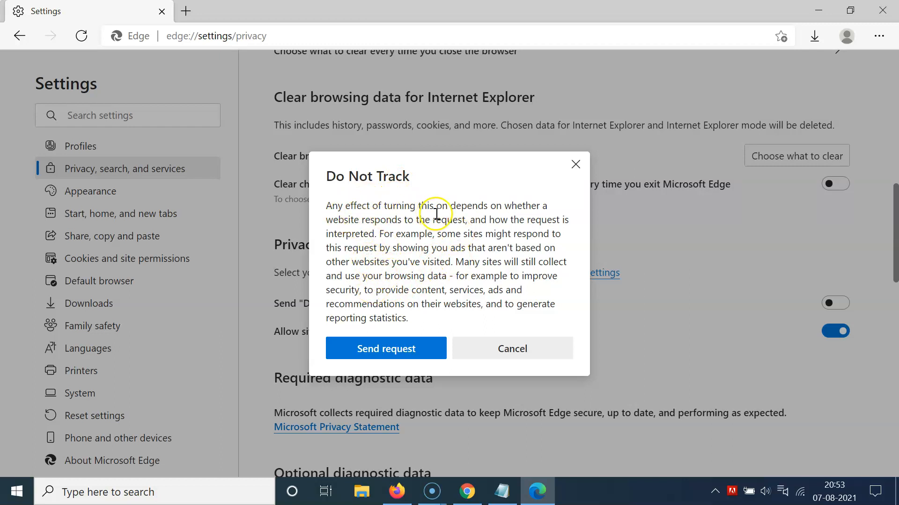
mouse_move(534, 210)
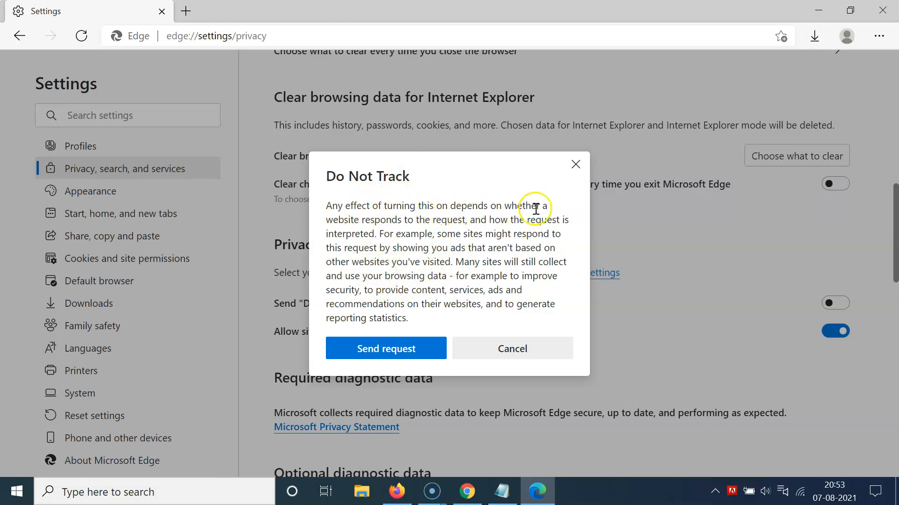
mouse_move(438, 222)
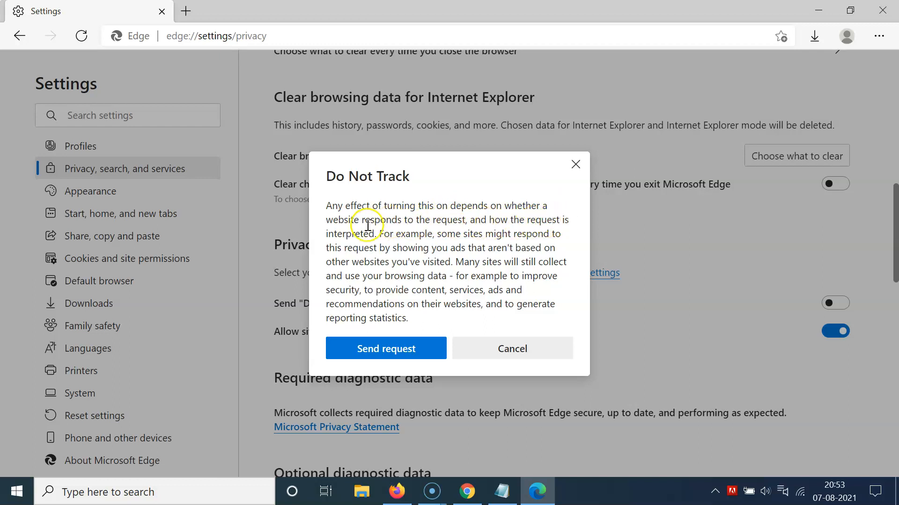
mouse_move(424, 237)
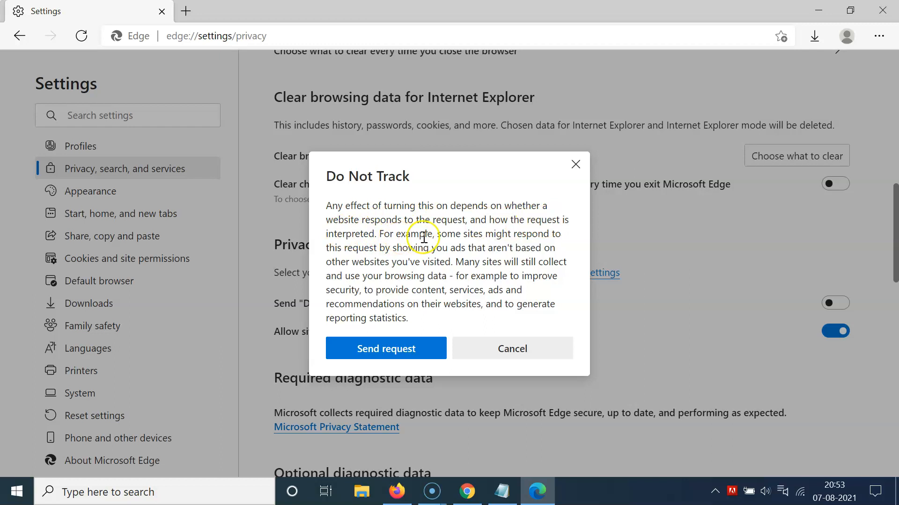
mouse_move(410, 243)
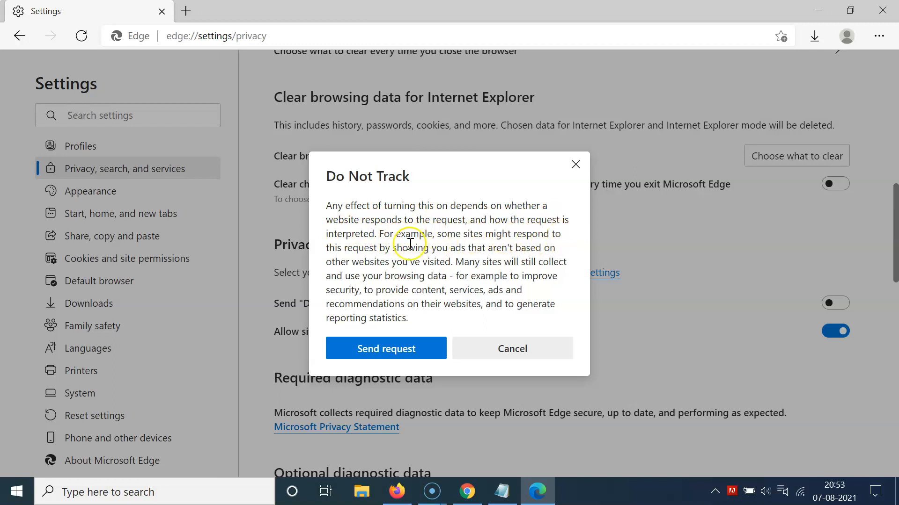
mouse_move(451, 252)
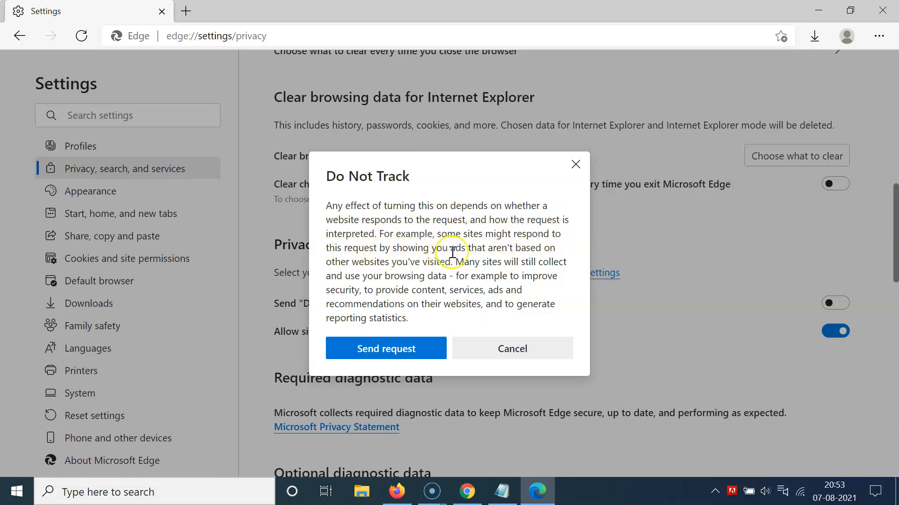
mouse_move(353, 266)
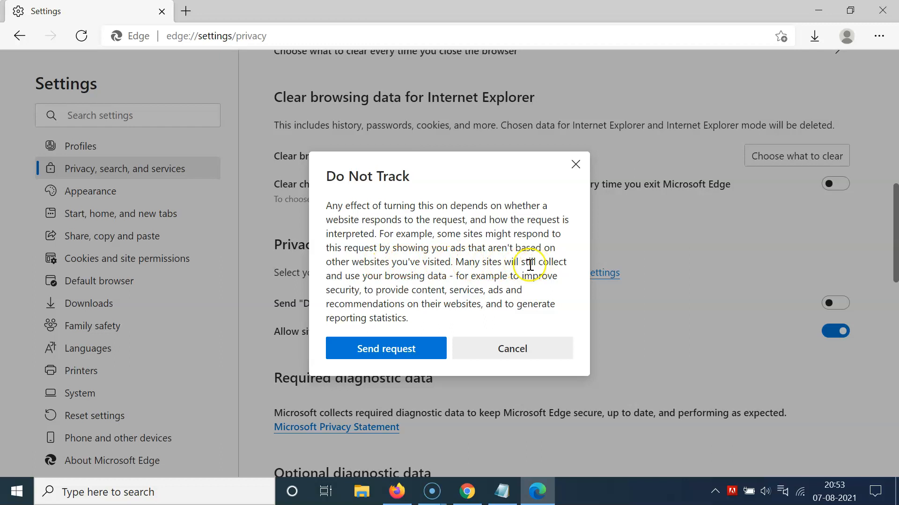
mouse_move(414, 277)
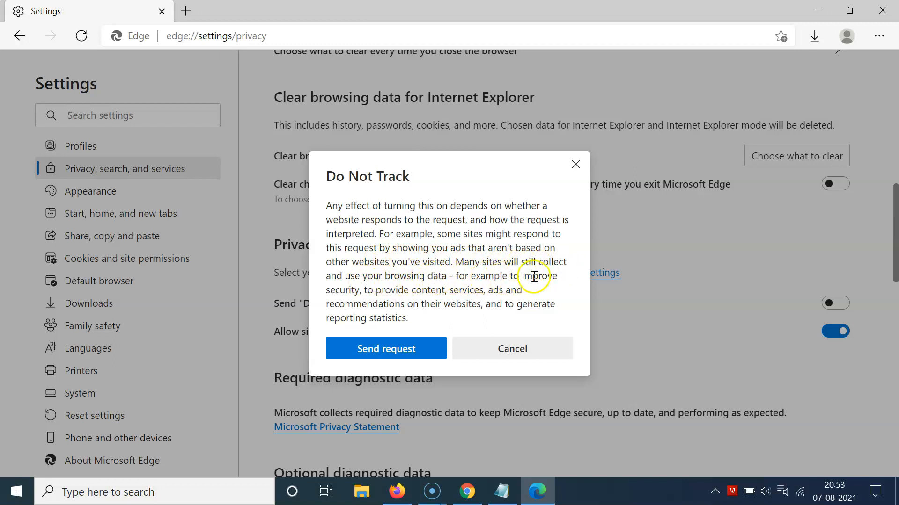
mouse_move(381, 289)
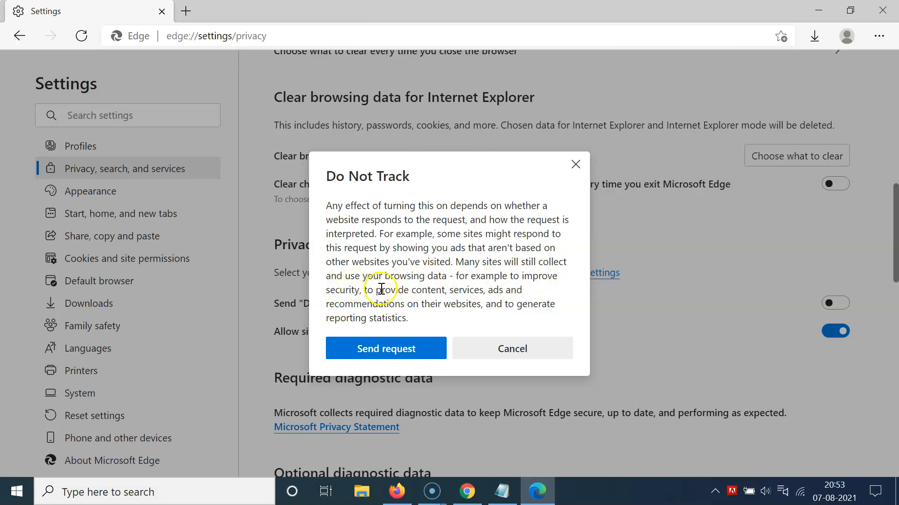
mouse_move(483, 298)
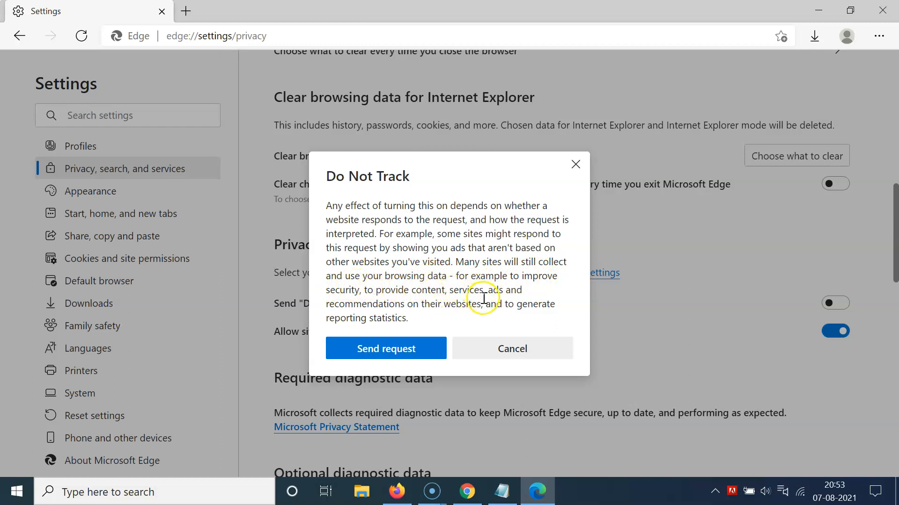
mouse_move(360, 307)
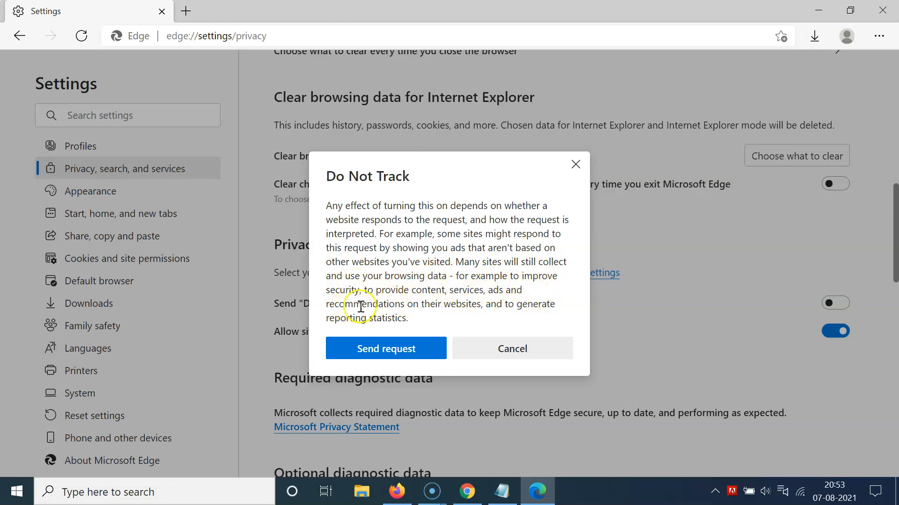
mouse_move(492, 323)
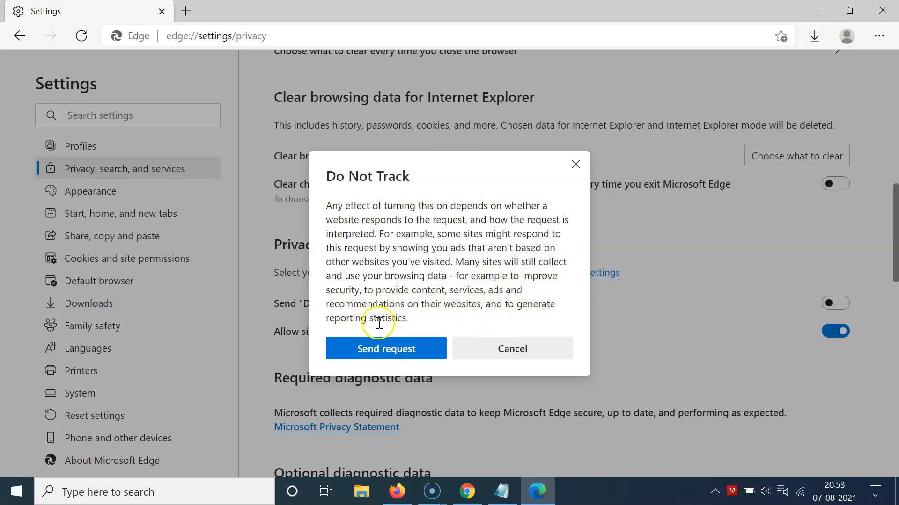
mouse_move(428, 304)
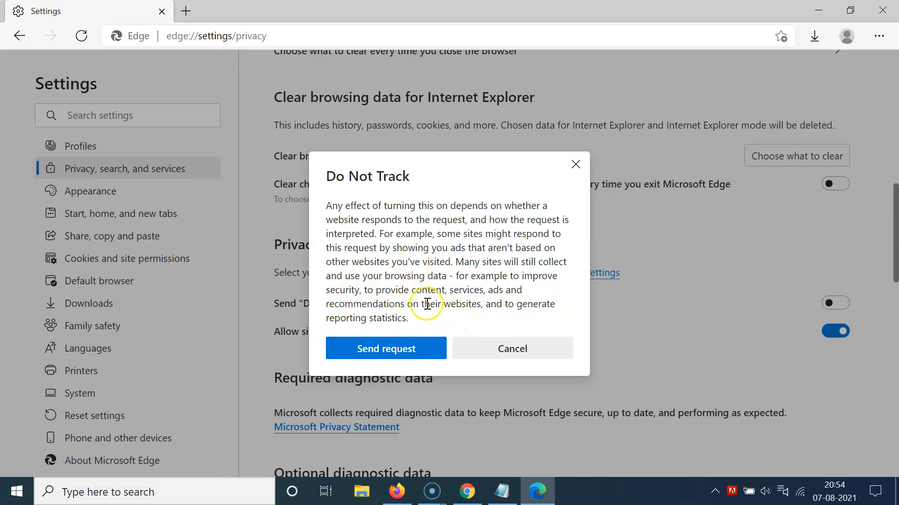
mouse_move(492, 276)
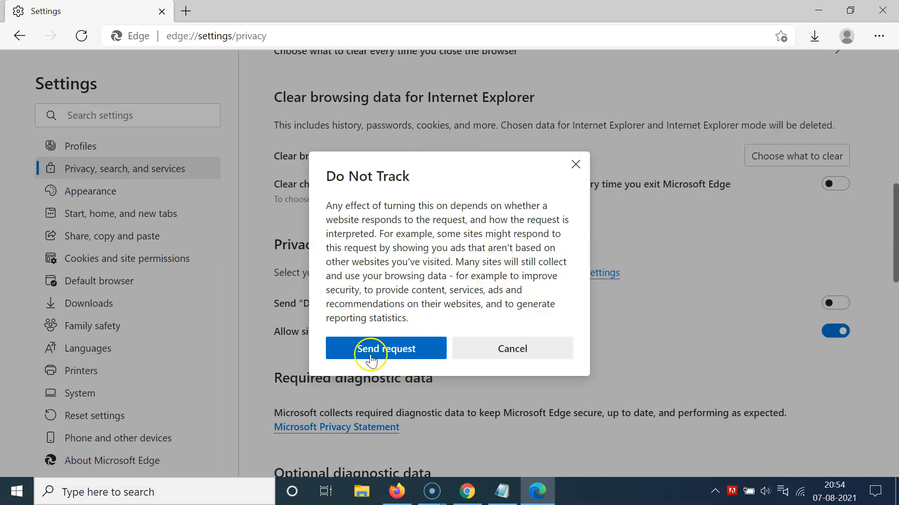
mouse_move(400, 333)
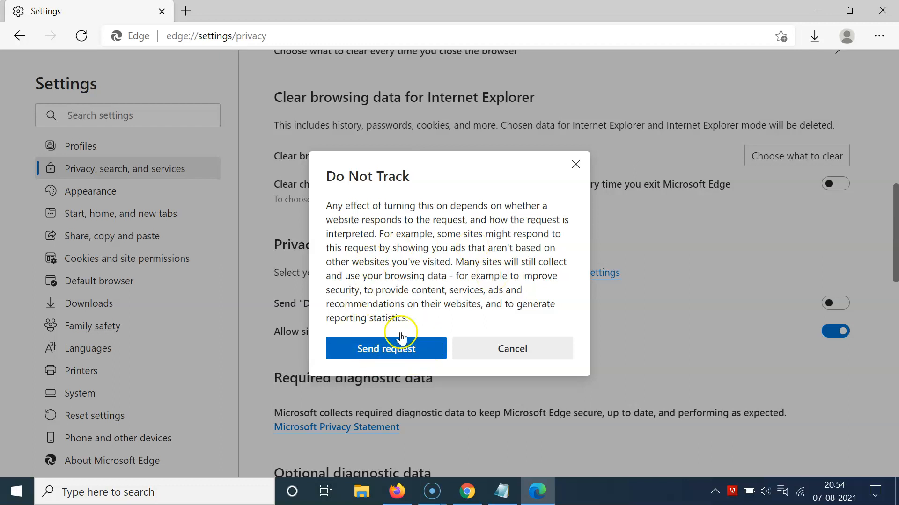
- Confirm Send request, then toggle Send "Do Not Track" requests back off
left_click(386, 348)
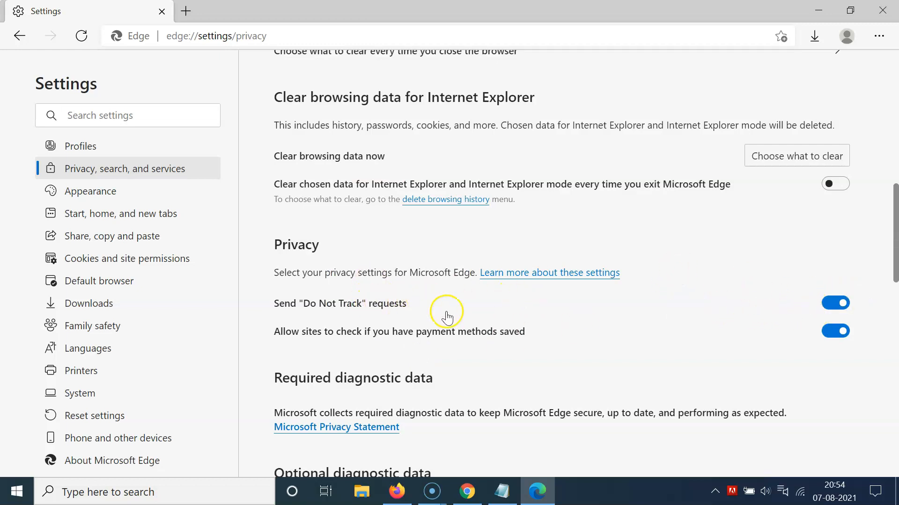
mouse_move(850, 303)
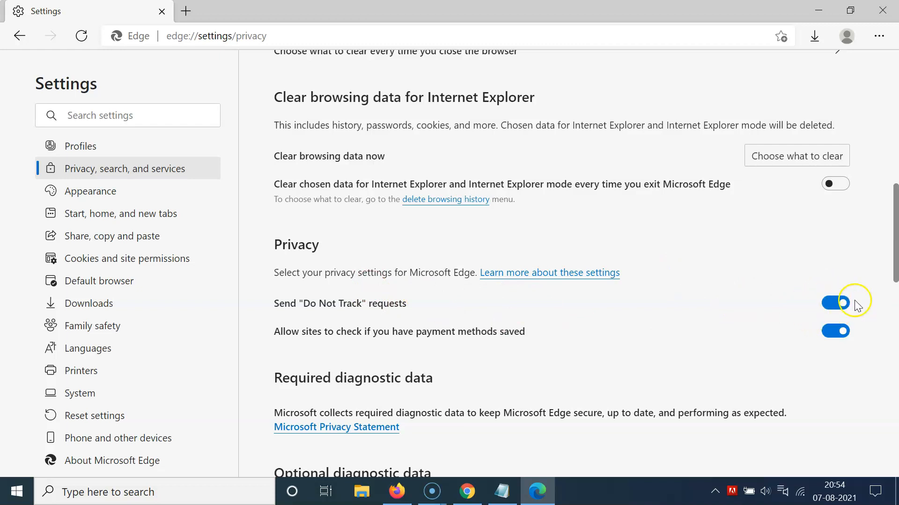
left_click(835, 303)
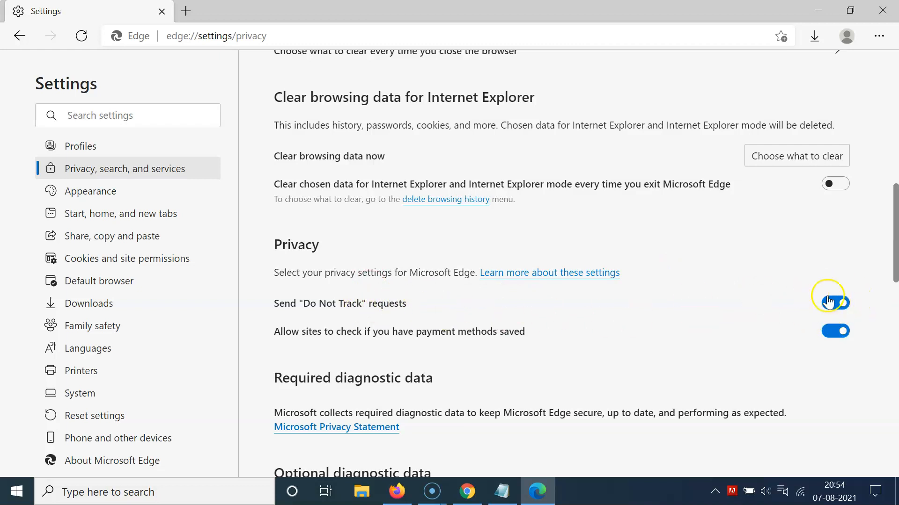
left_click(835, 302)
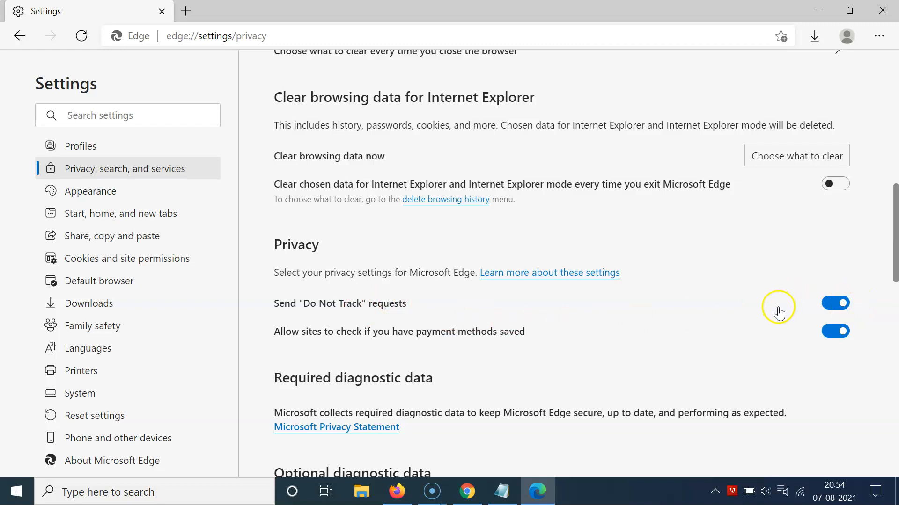
left_click(835, 302)
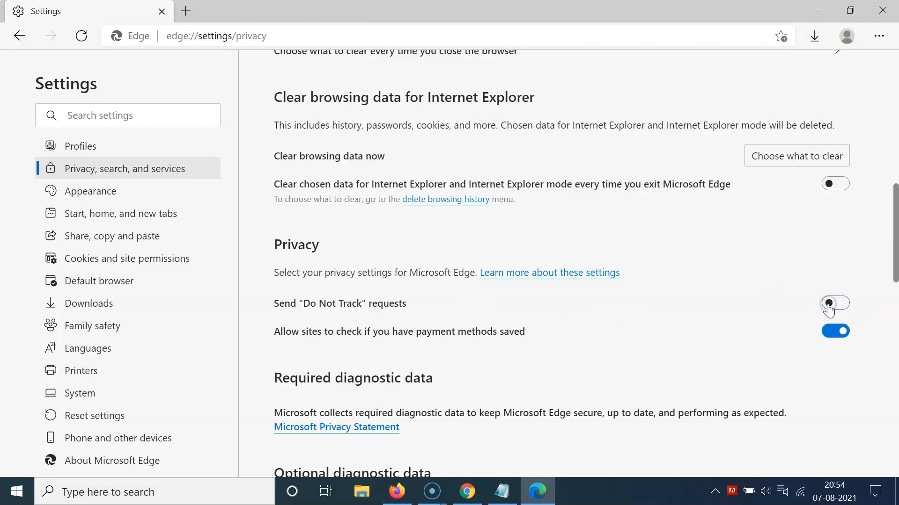
mouse_move(541, 307)
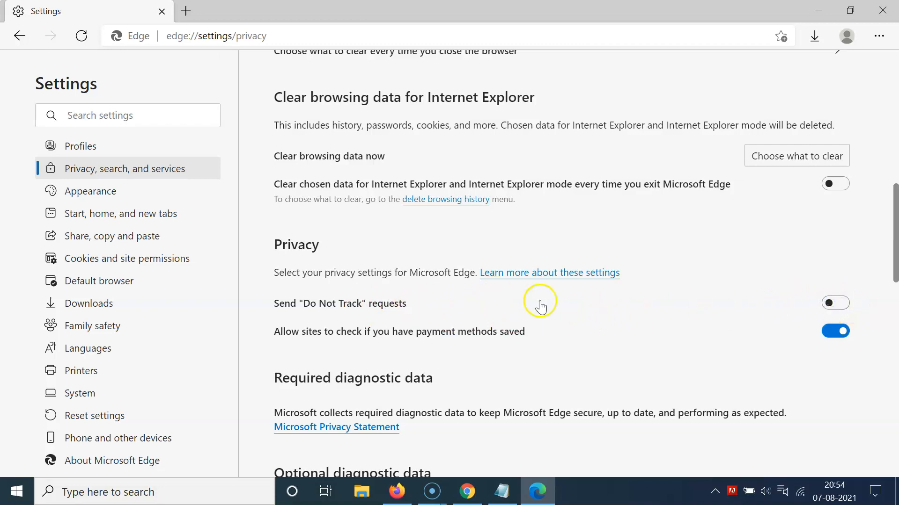
mouse_move(576, 296)
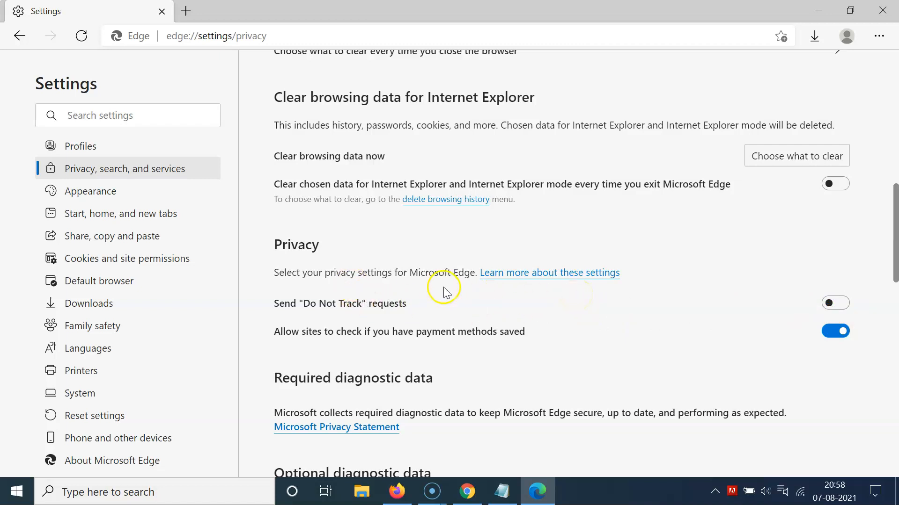
mouse_move(825, 303)
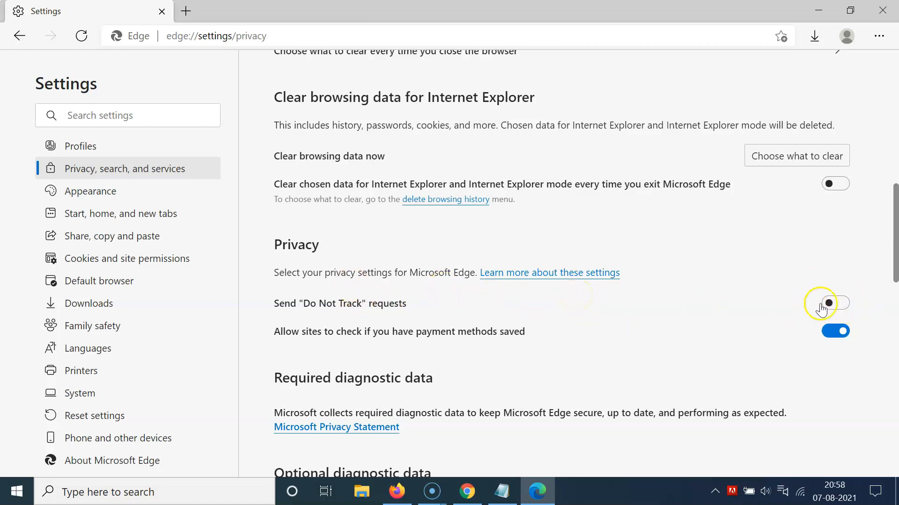
mouse_move(684, 314)
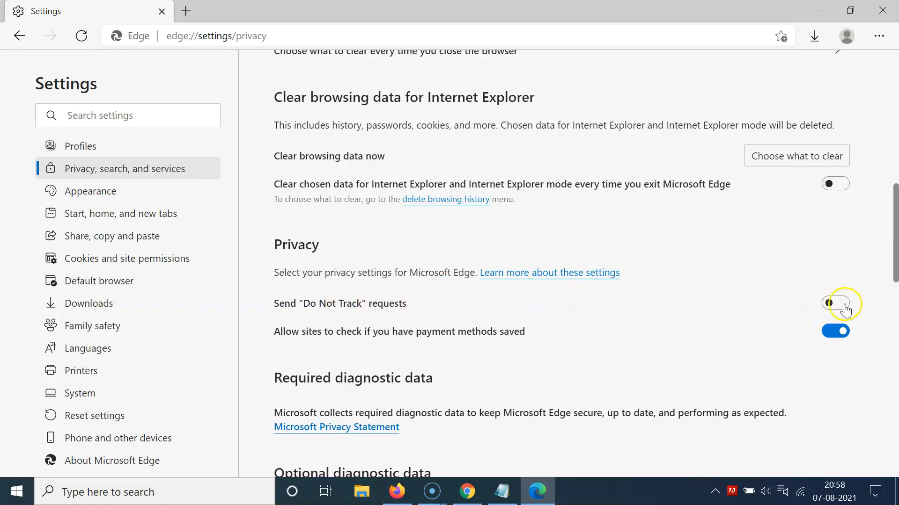
- Turn Send "Do Not Track" requests on again and confirm with Send request
left_click(835, 303)
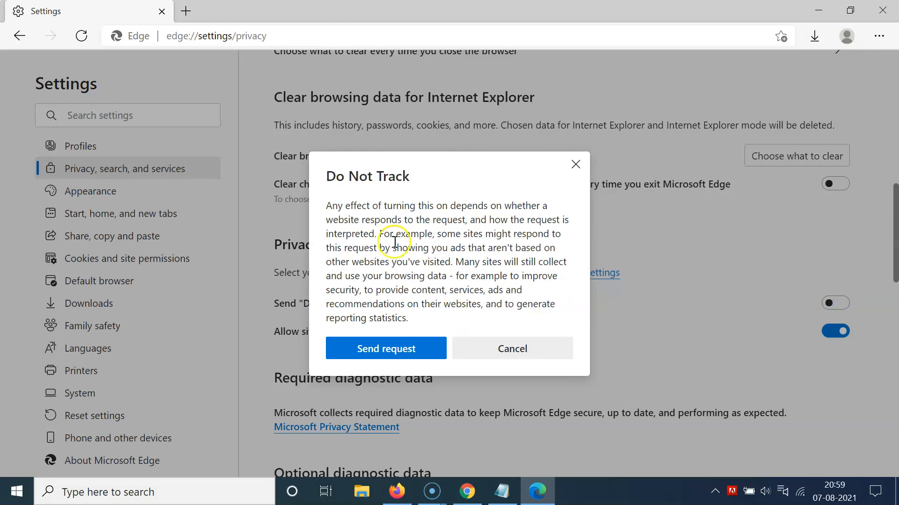
mouse_move(378, 343)
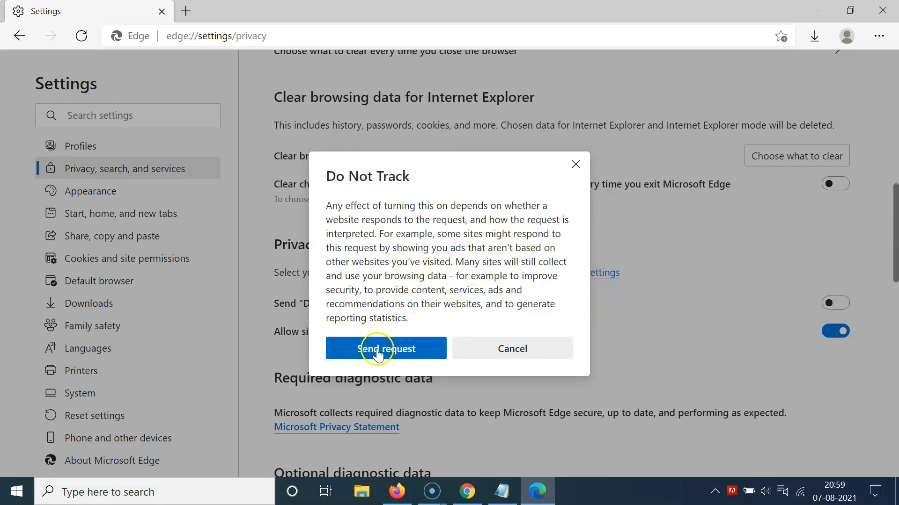
left_click(386, 349)
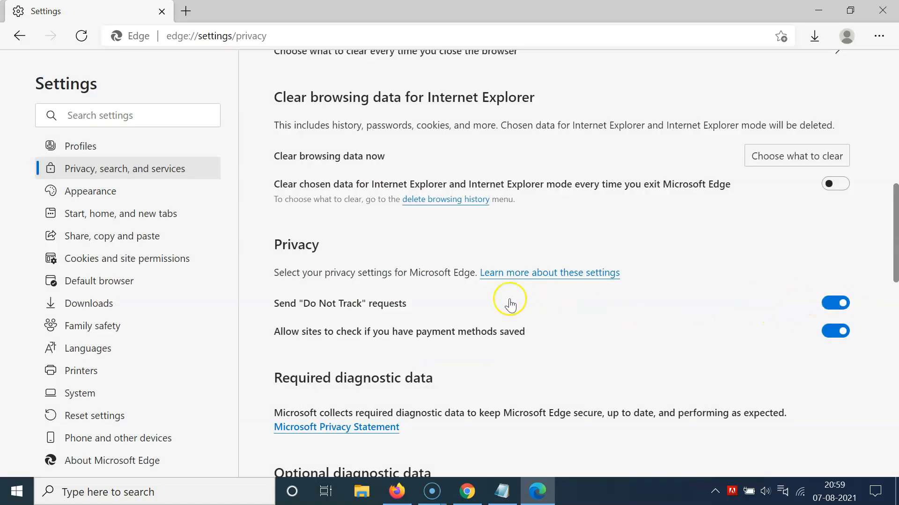
mouse_move(493, 142)
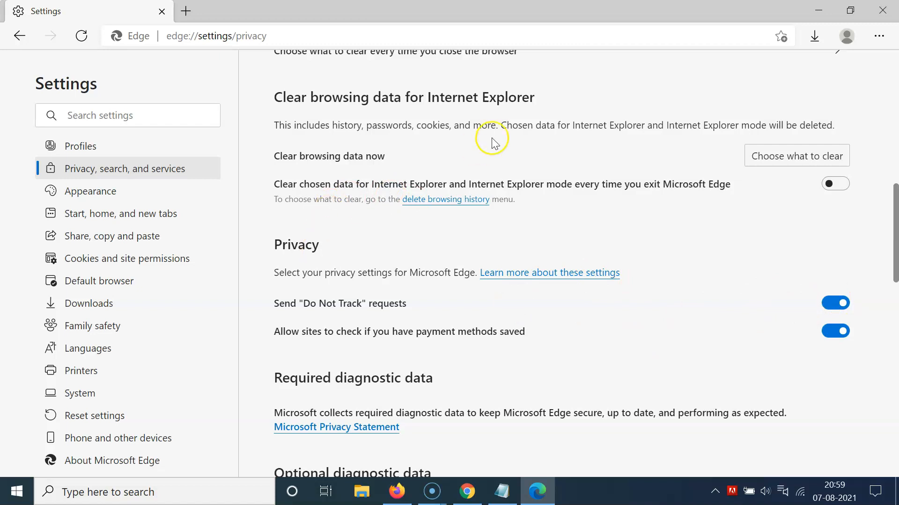
- Bring the Notepad note about enabling or disabling Edge Do Not Track to the front
left_click(162, 12)
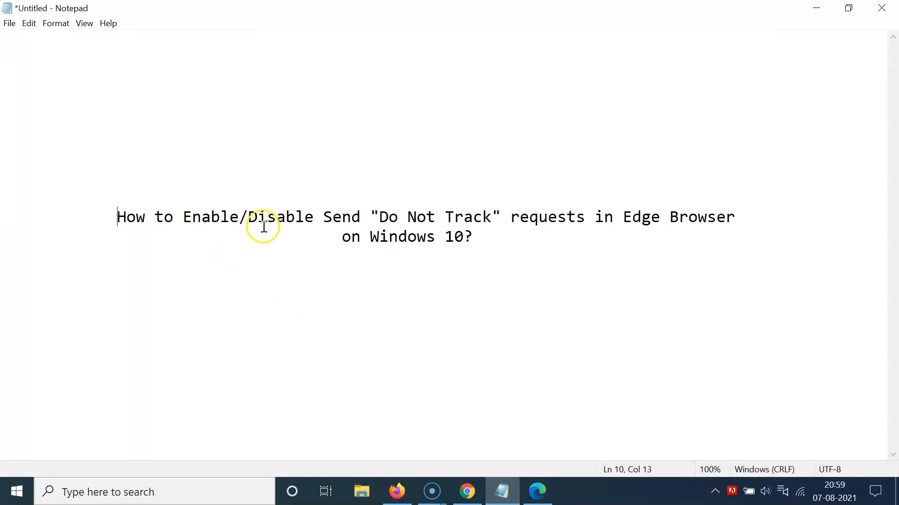
mouse_move(477, 216)
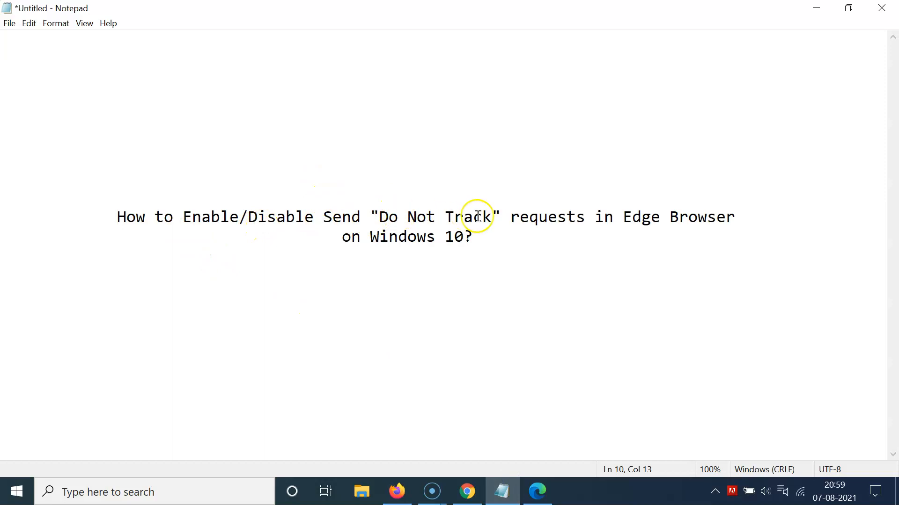